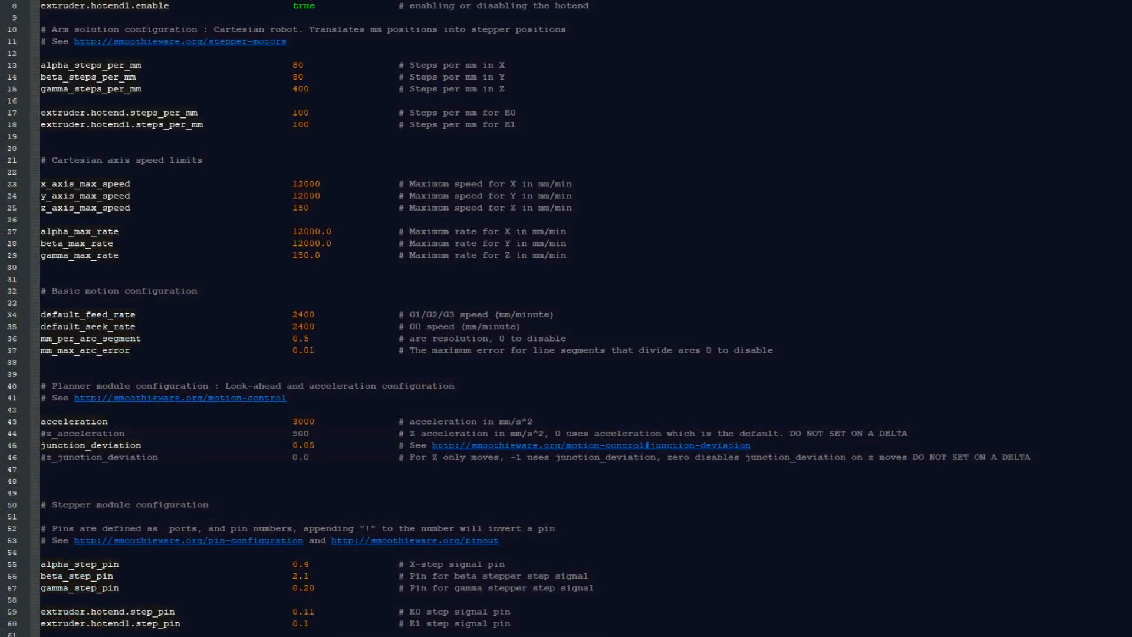
scroll("down", 3)
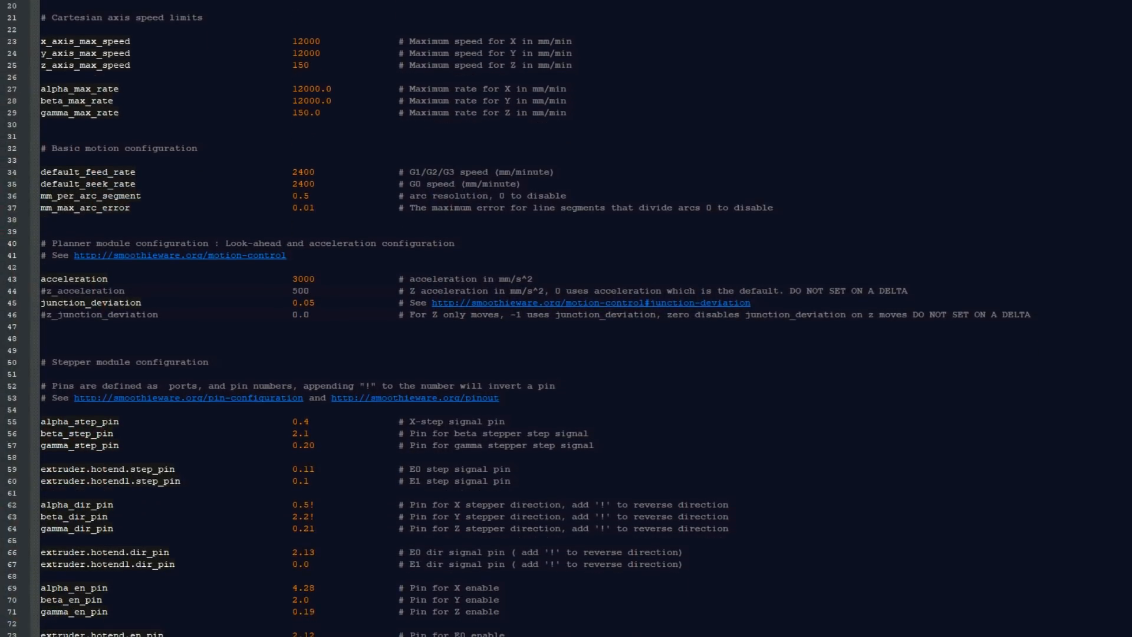
scroll("down", 3)
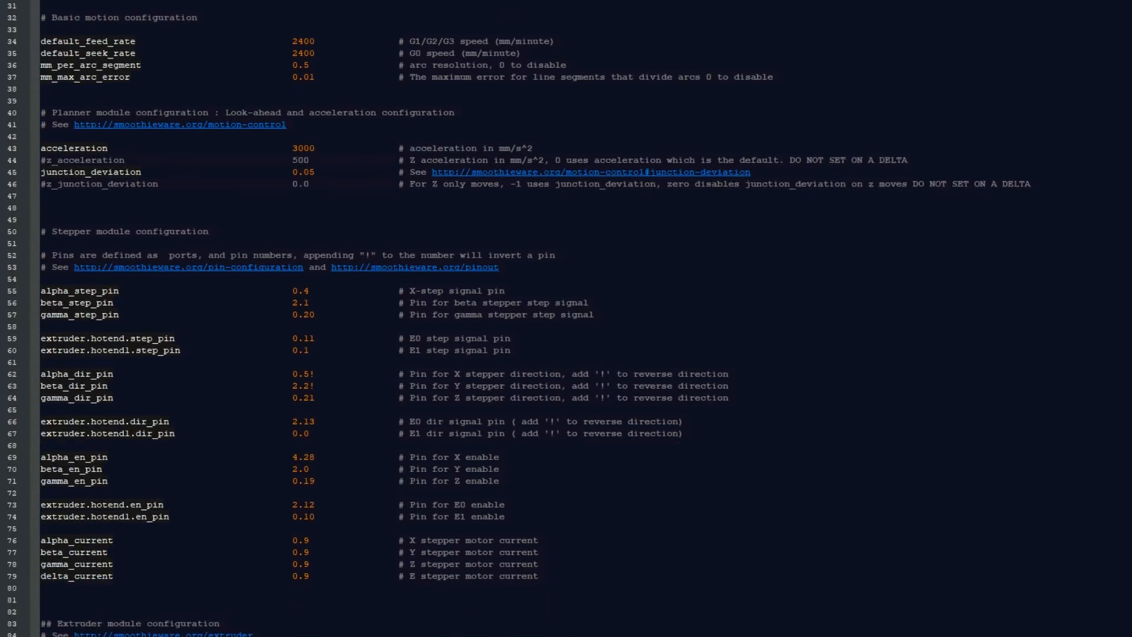
scroll("down", 3)
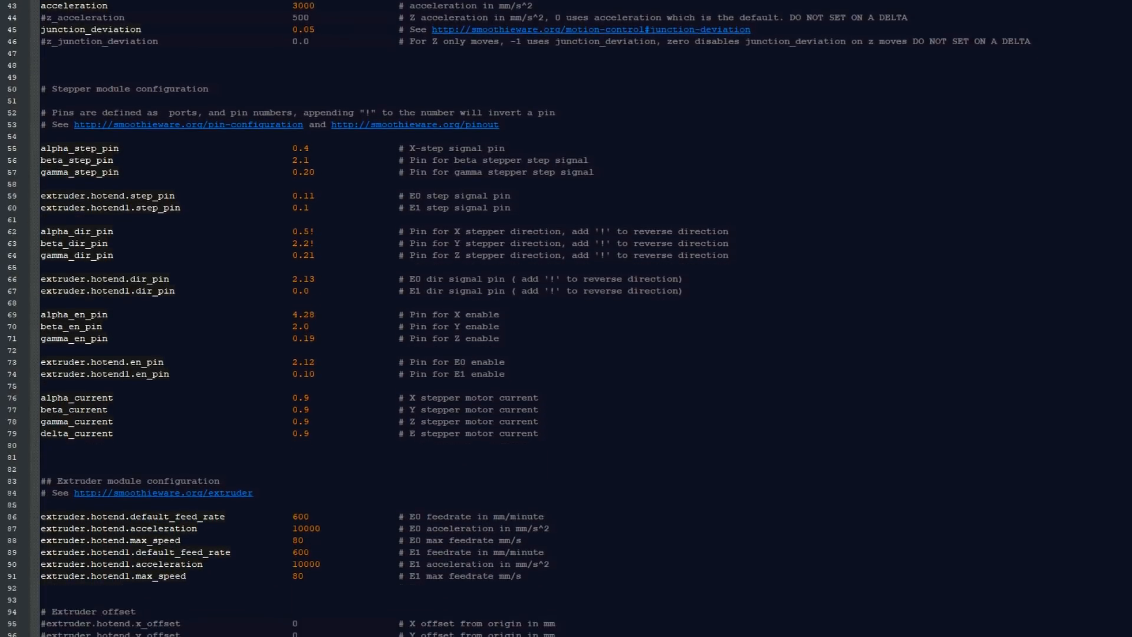
scroll("down", 3)
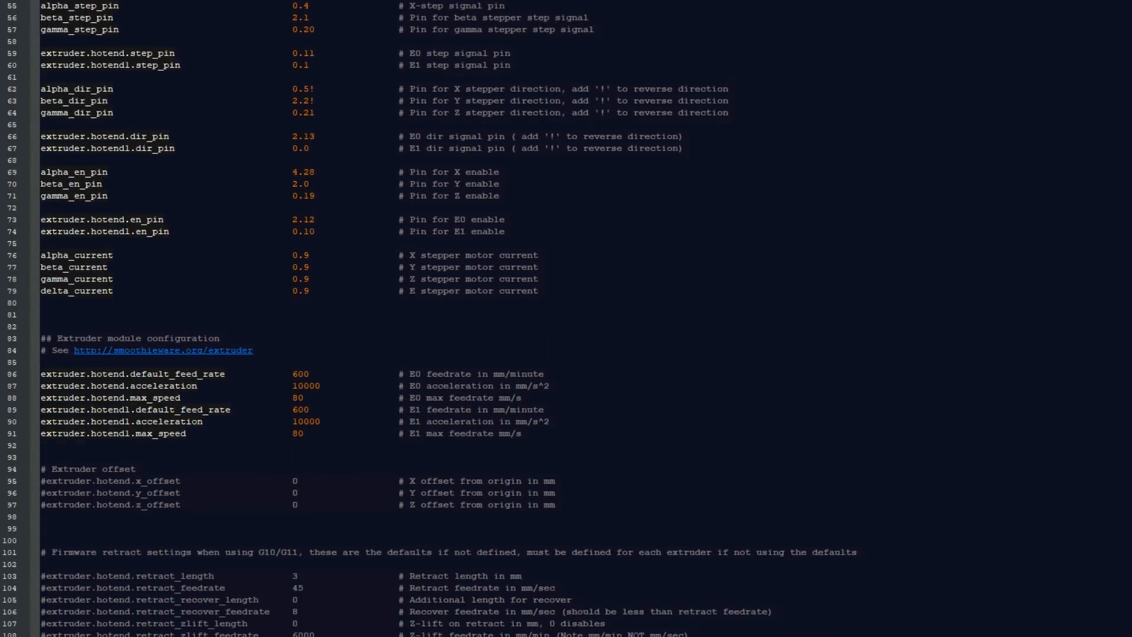
scroll("down", 3)
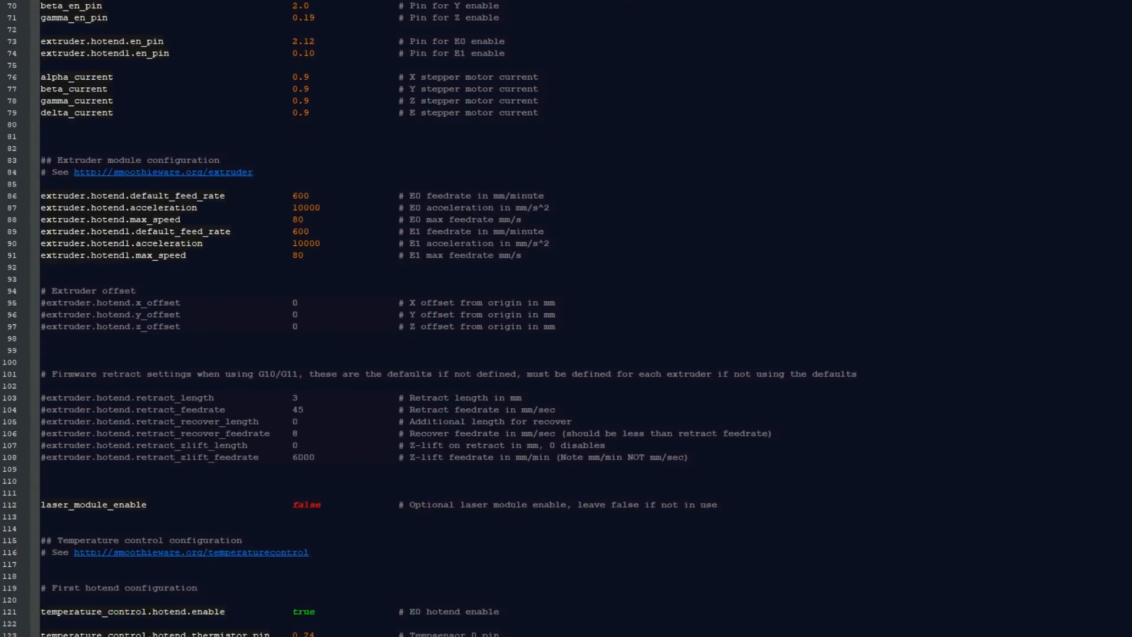
scroll("down", 3)
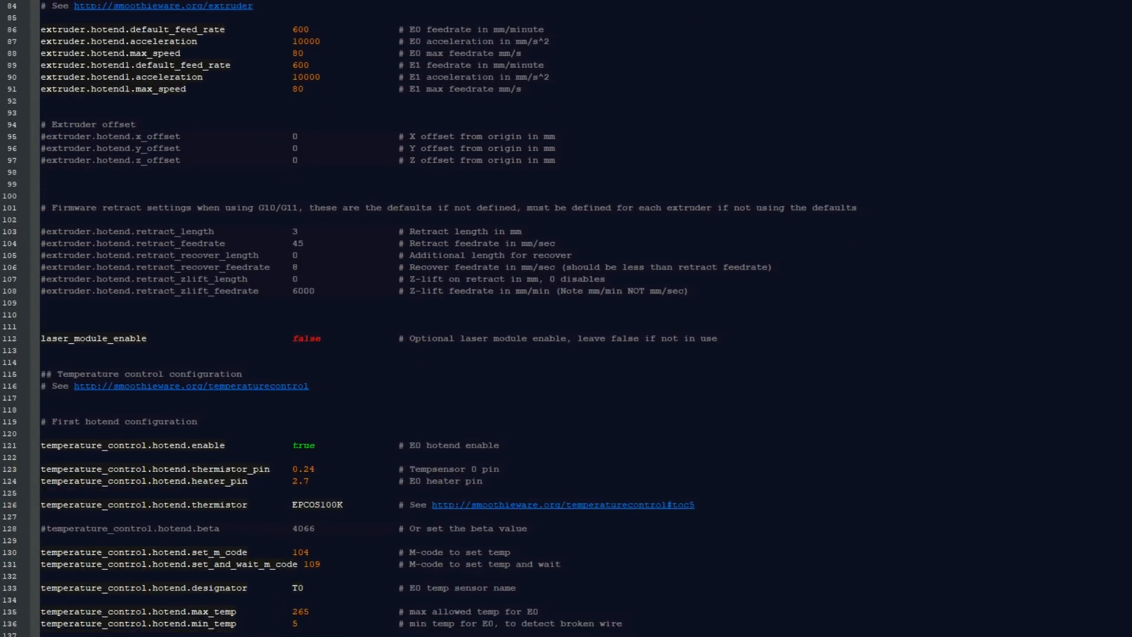
scroll("down", 3)
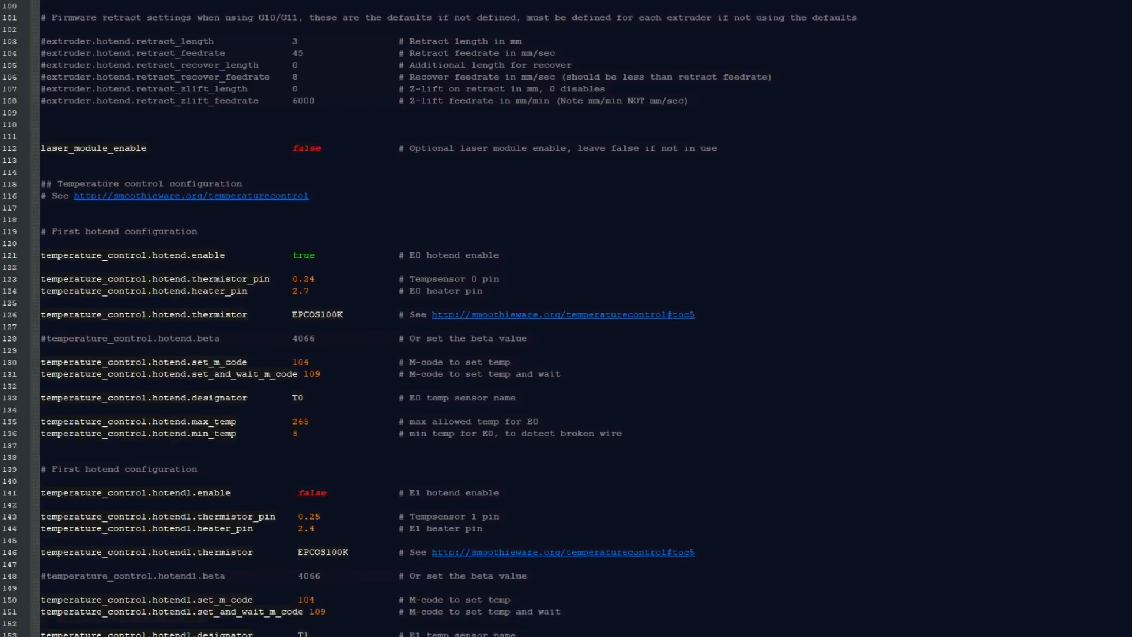
scroll("down", 3)
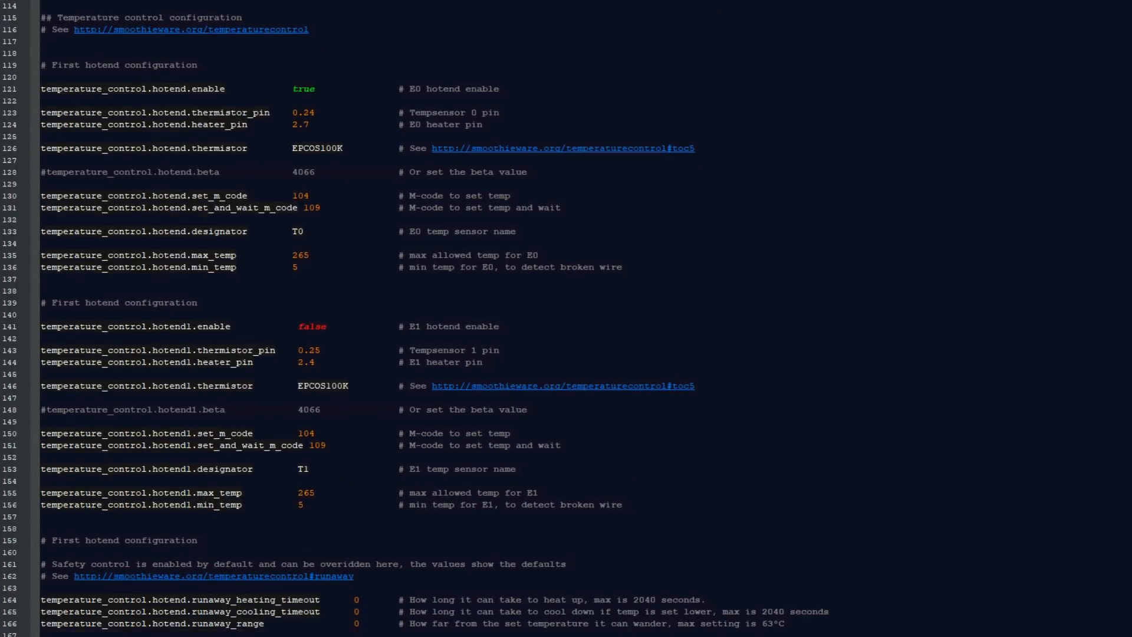
scroll("down", 3)
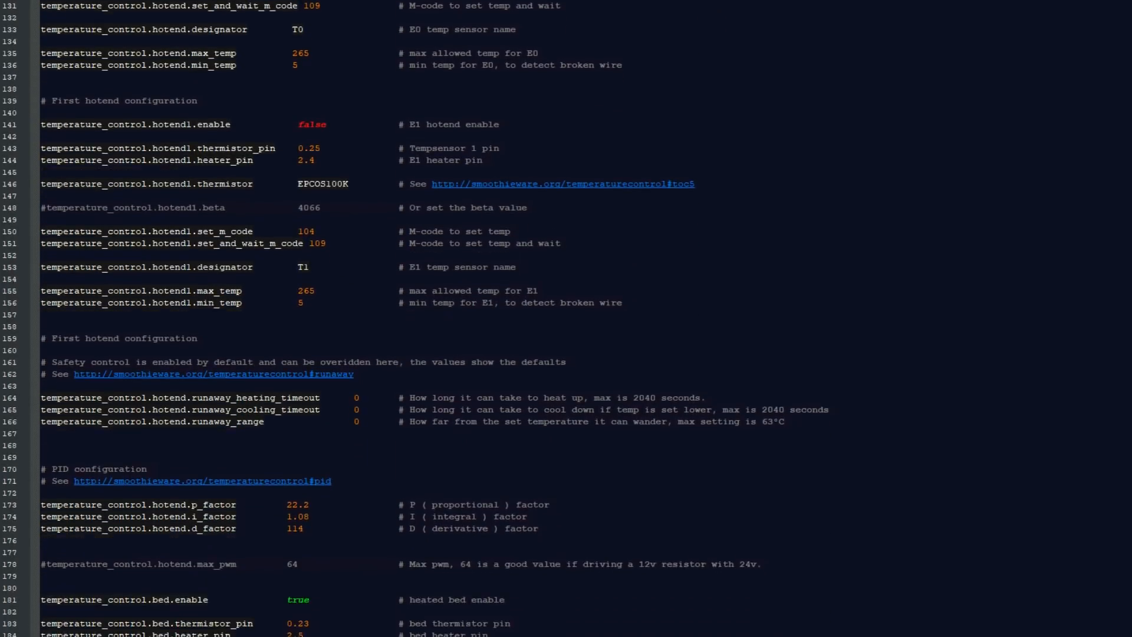
scroll("down", 3)
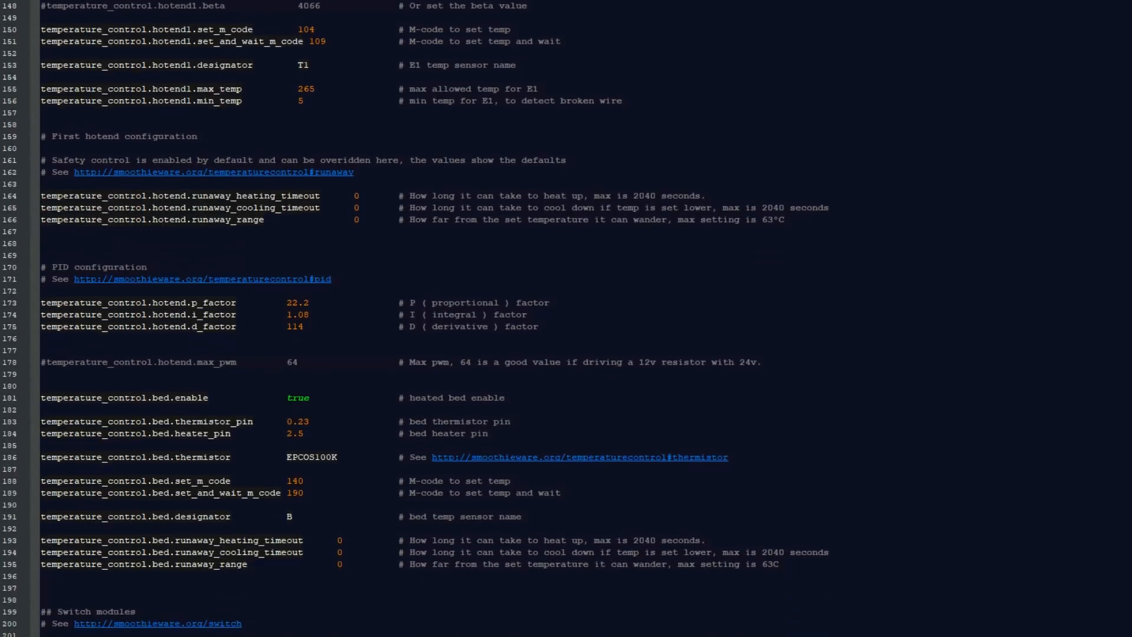
scroll("down", 3)
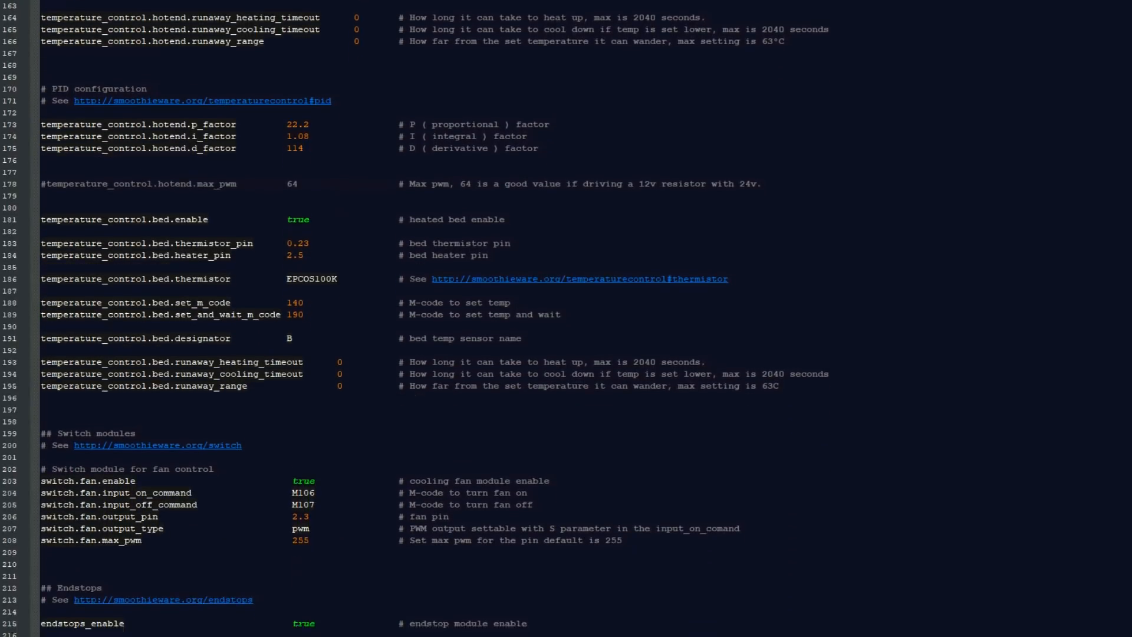
scroll("down", 3)
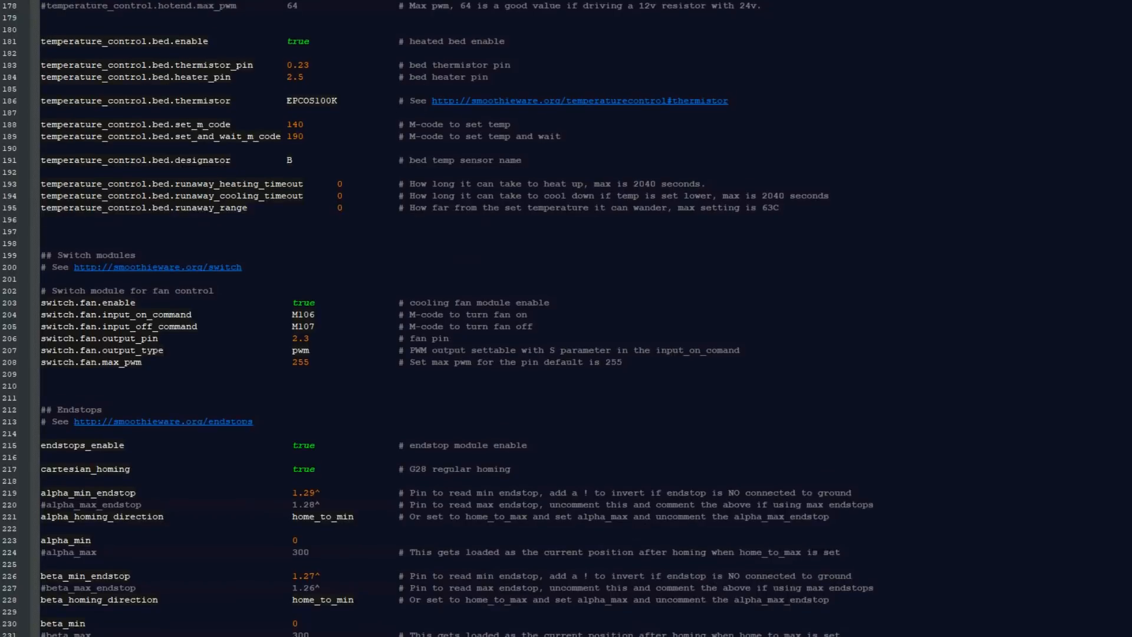
scroll("down", 3)
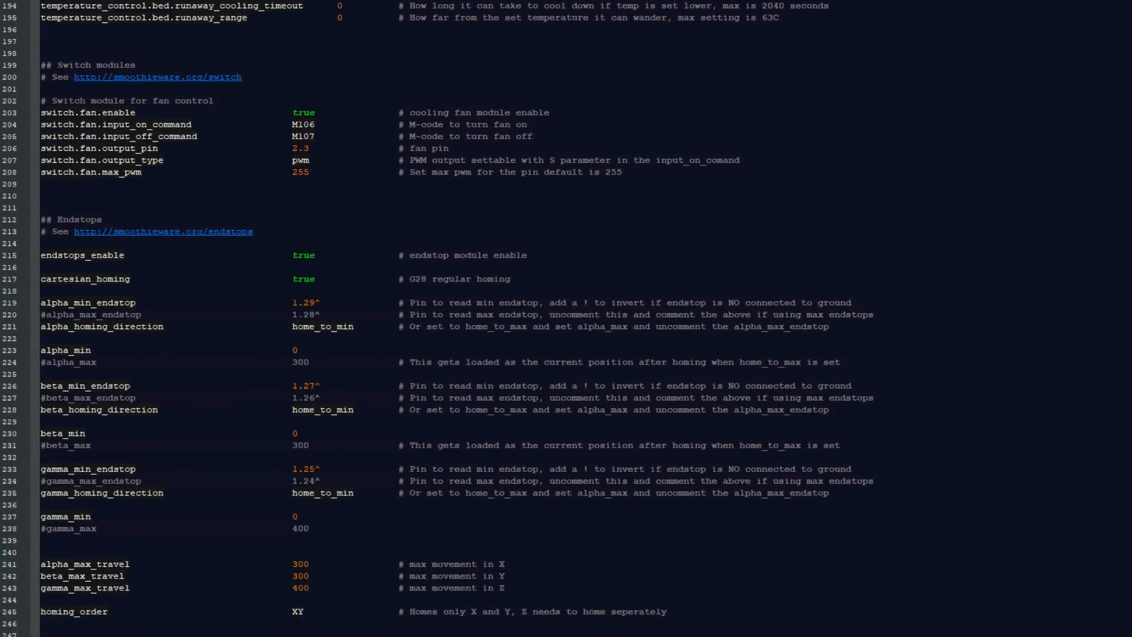